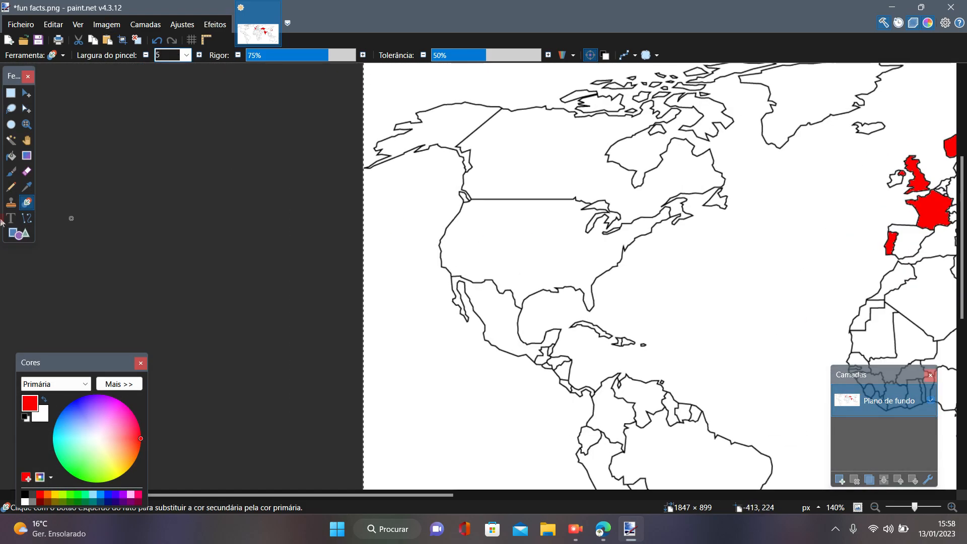
Step: Switch to the Pencil tool for one-pixel border touch-ups around the Great Lakes
click(11, 156)
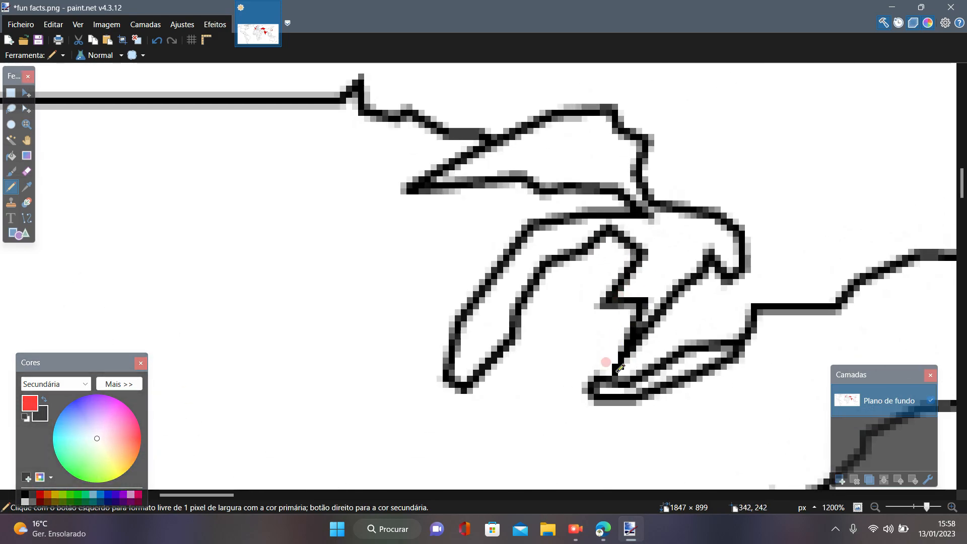
Step: Pick the Paint Bucket and pan to South America to fill Colombia red
click(10, 156)
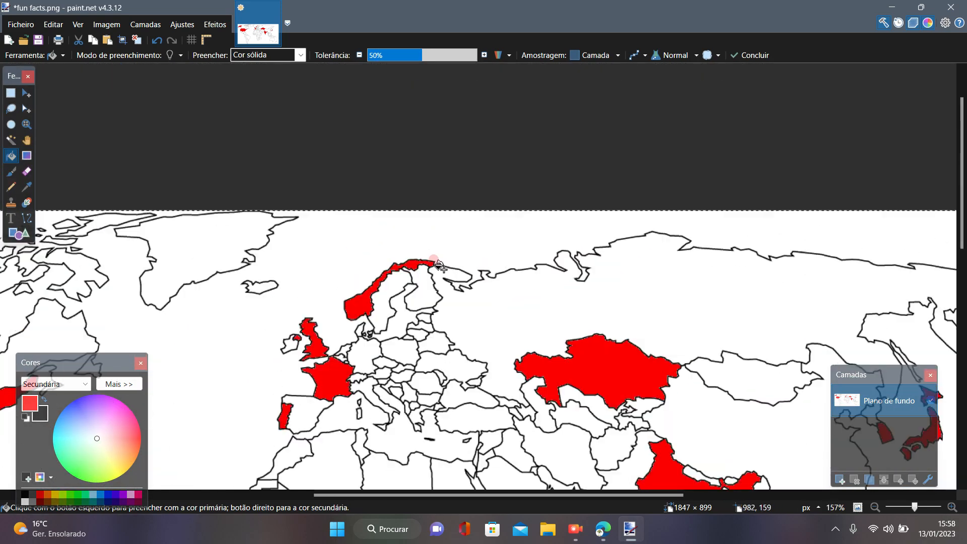
scroll(down, 3)
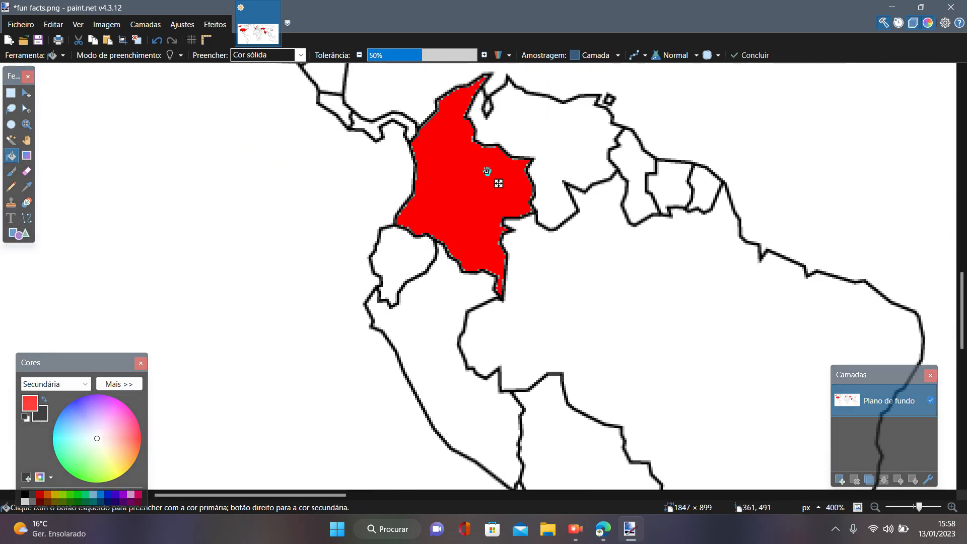
scroll(up, 3)
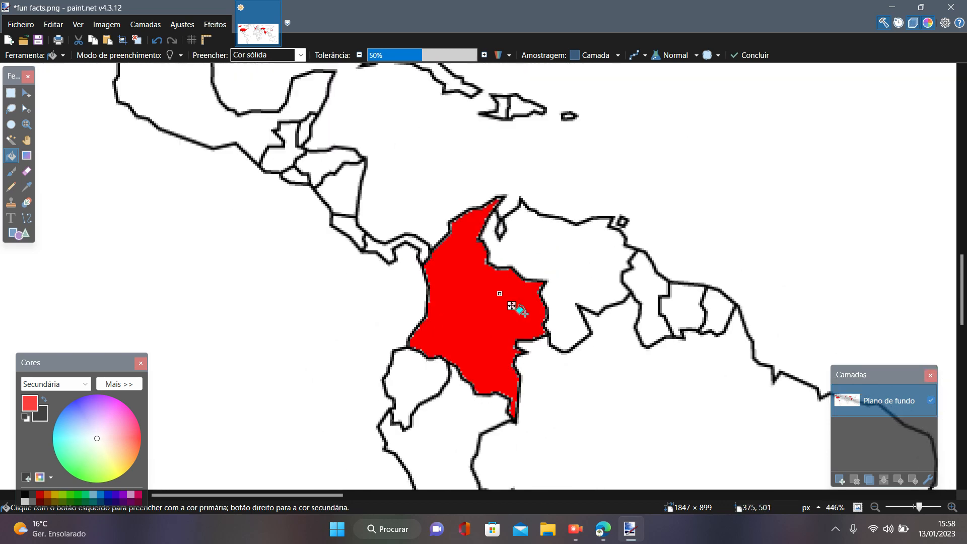
Step: Navigate to southern Africa and fill Botswana with red
scroll(up, 3)
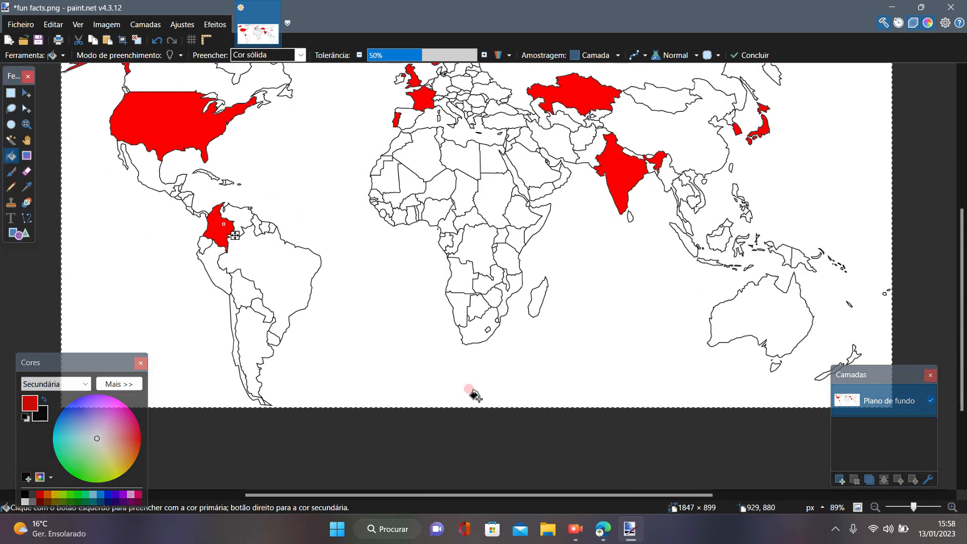
scroll(down, 3)
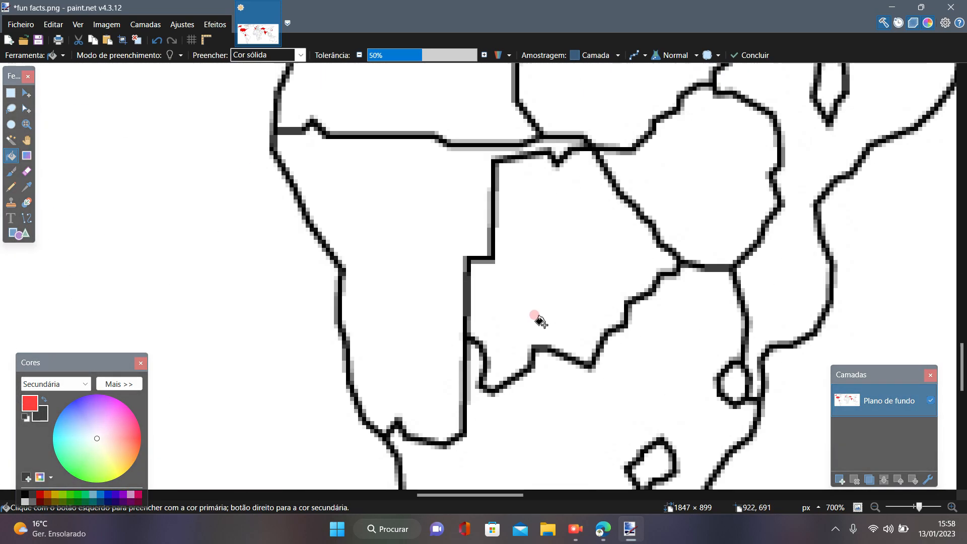
click(534, 315)
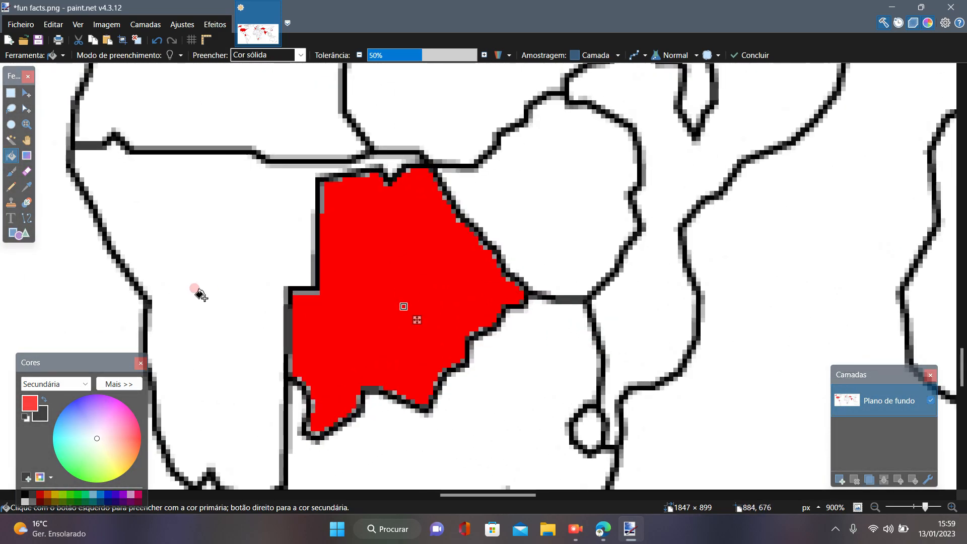
Step: Zoom around Botswana to inspect the red fill along its western border
scroll(down, 3)
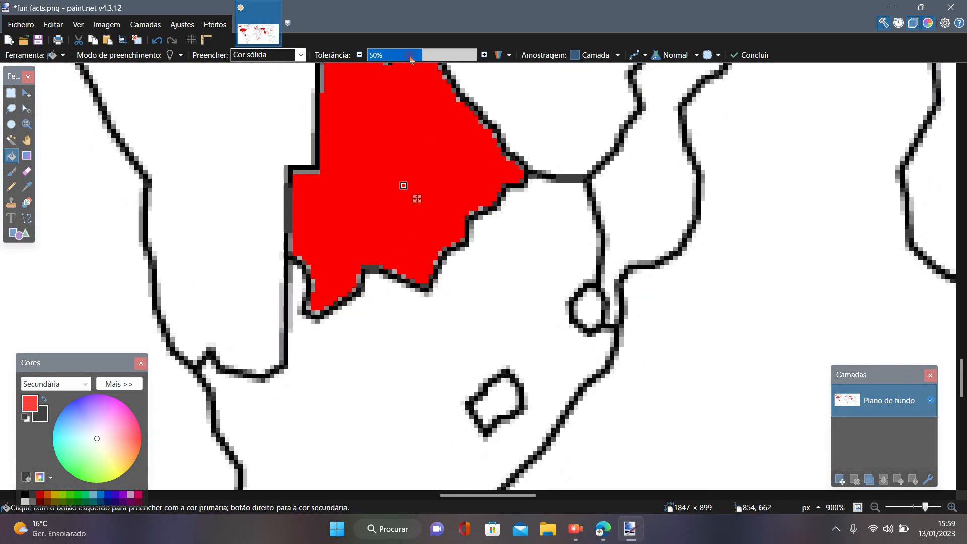
scroll(up, 3)
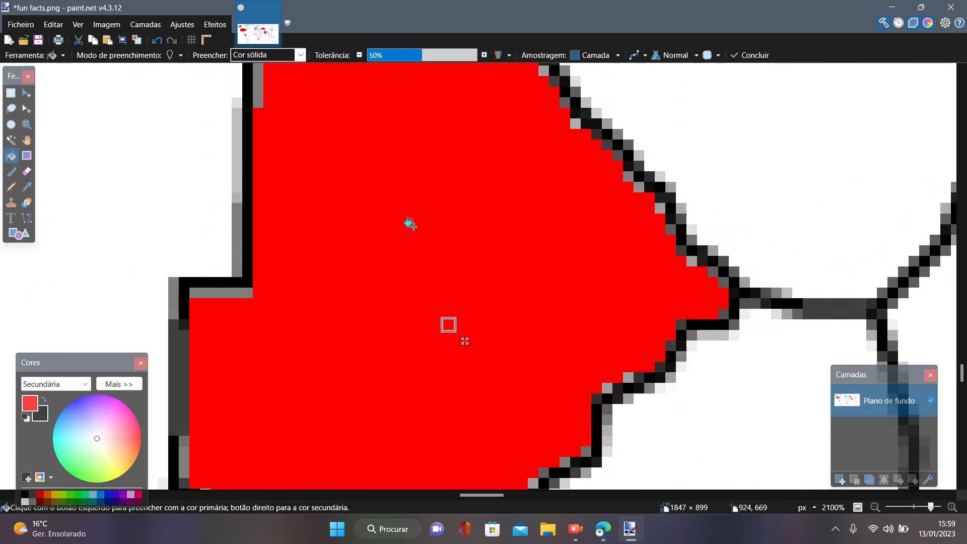
scroll(down, 3)
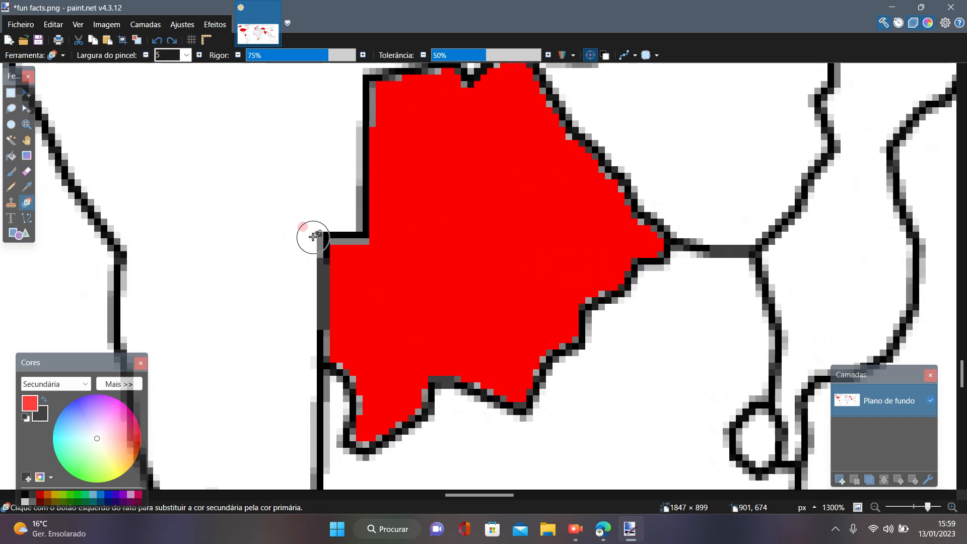
Step: Undo the extra black dots in Botswana, leaving a single diamond-mine dot
scroll(down, 3)
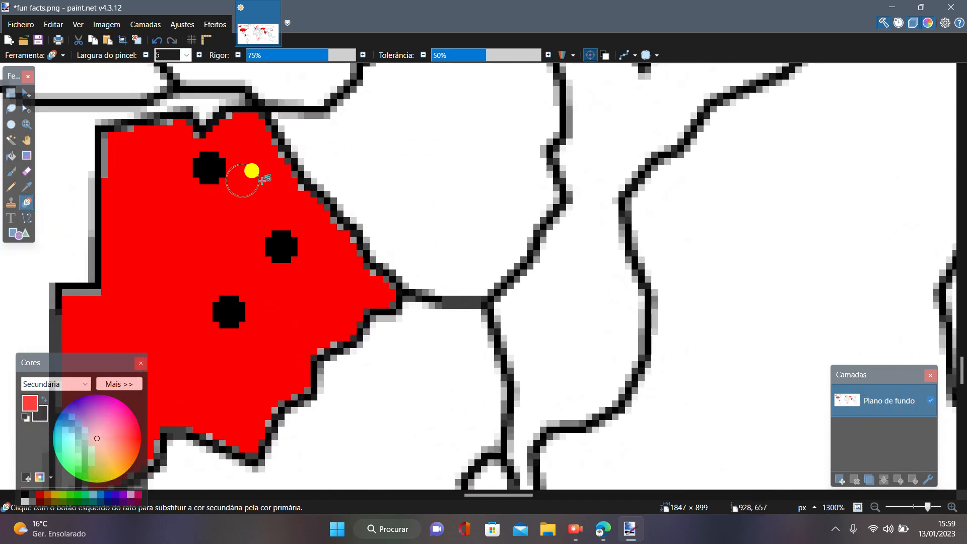
click(157, 41)
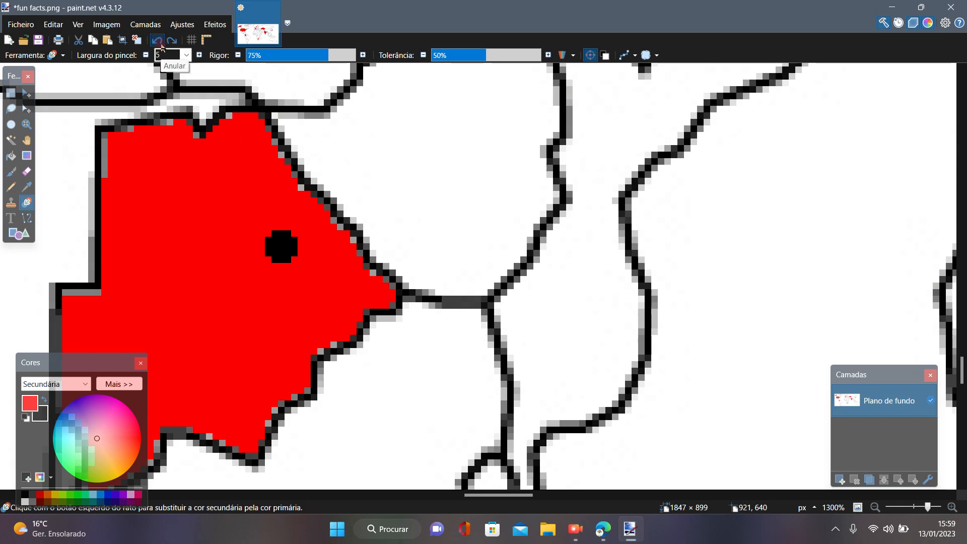